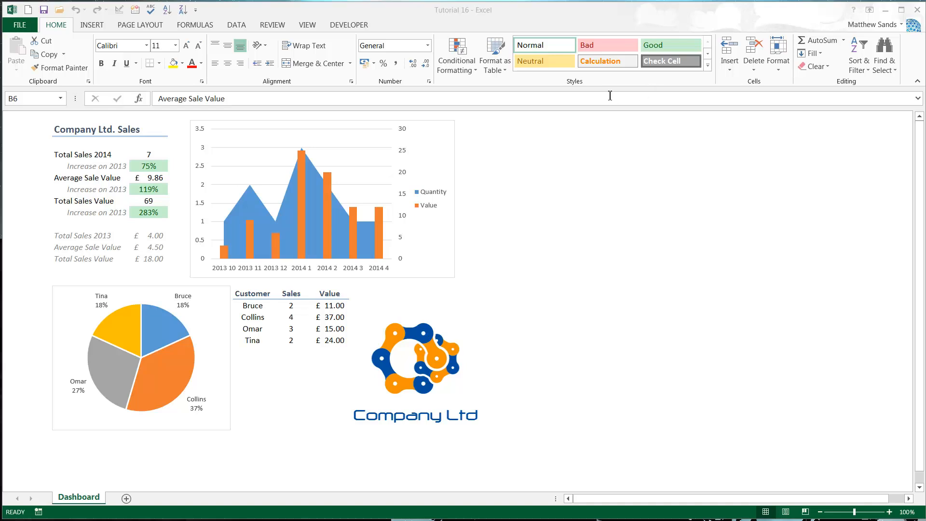
- Open Format Cells for the merged 'Company Ltd. Sales' title cell
click(92, 129)
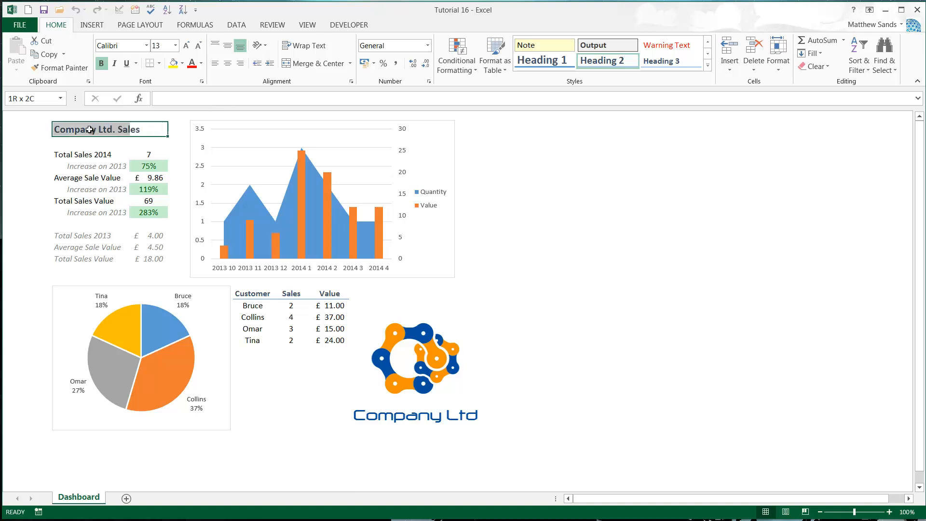
right_click(89, 129)
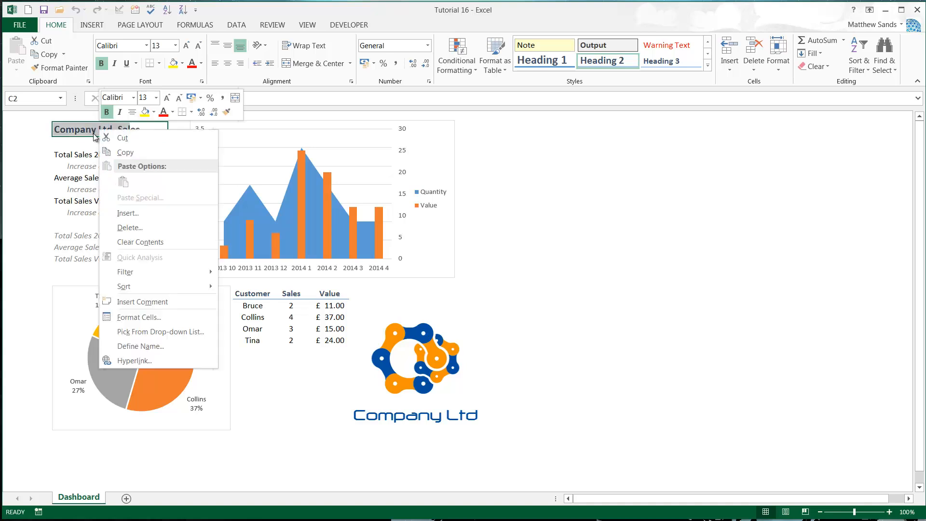
click(139, 317)
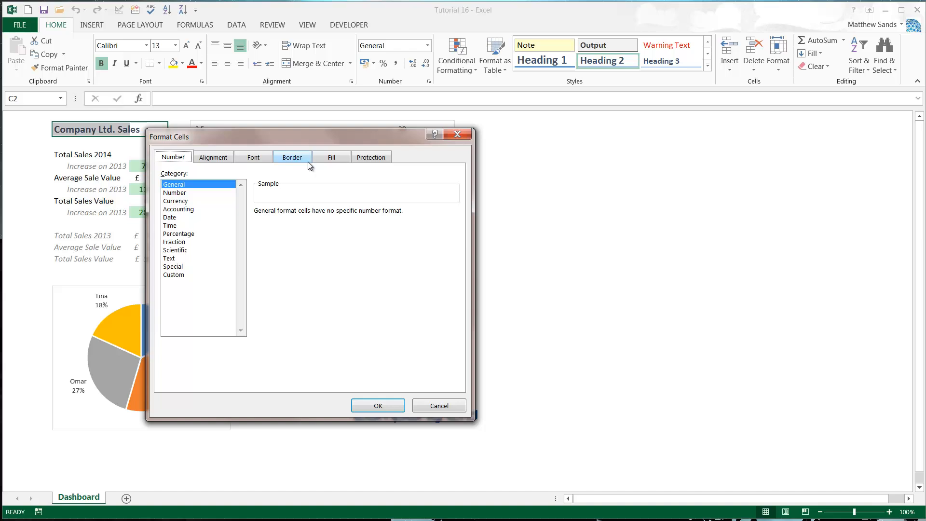
- Review the title's alignment settings, including vertical alignment
click(213, 158)
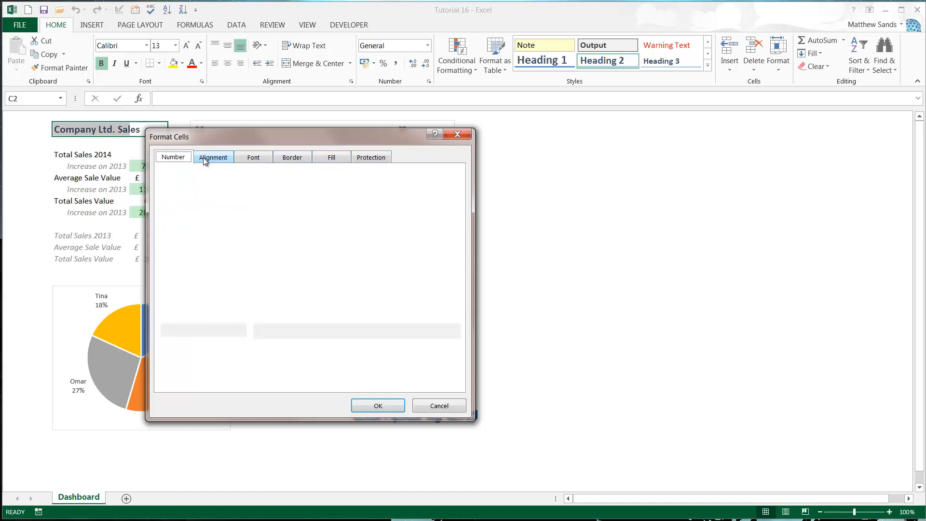
click(214, 156)
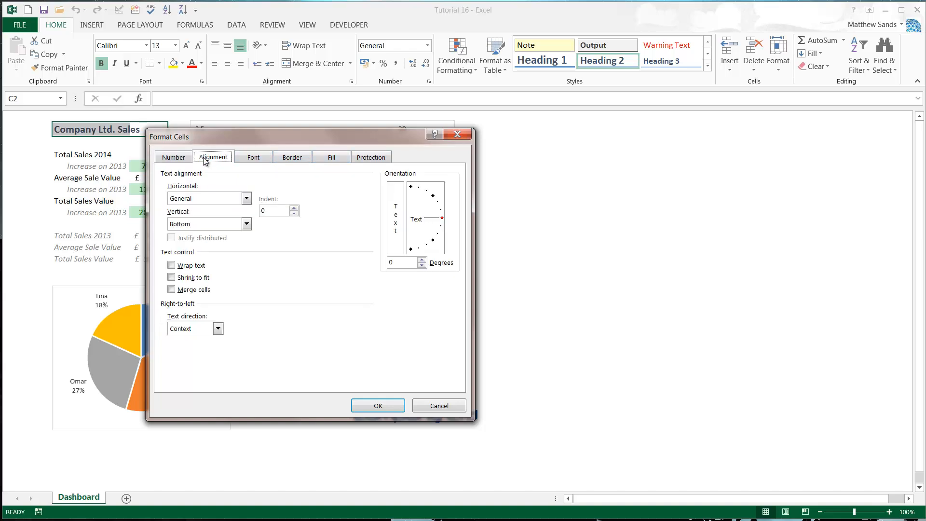
mouse_move(259, 223)
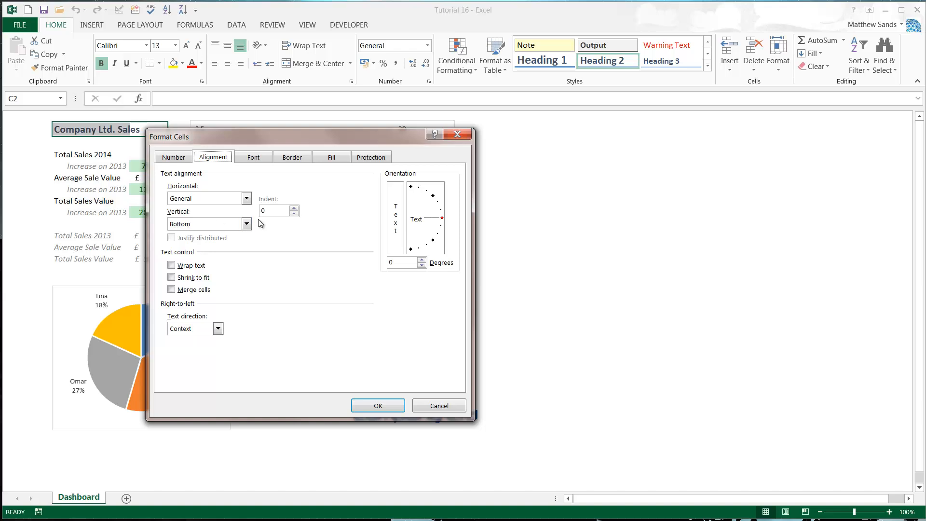
click(207, 198)
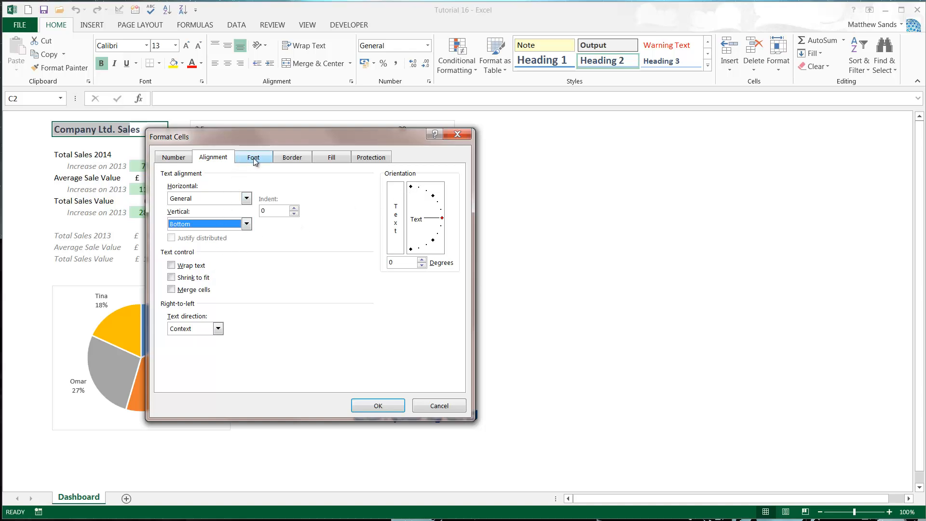
- Set the title's font size to 14
click(253, 156)
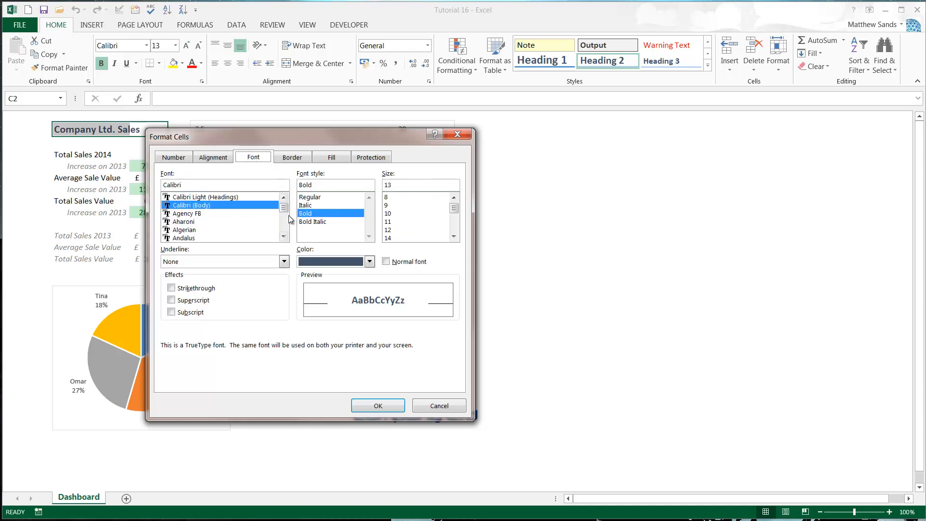
click(389, 230)
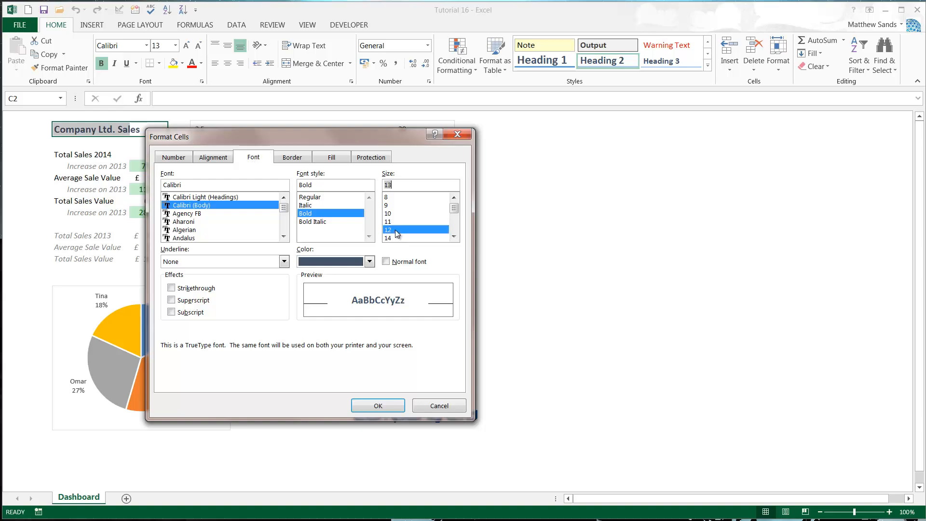
click(387, 238)
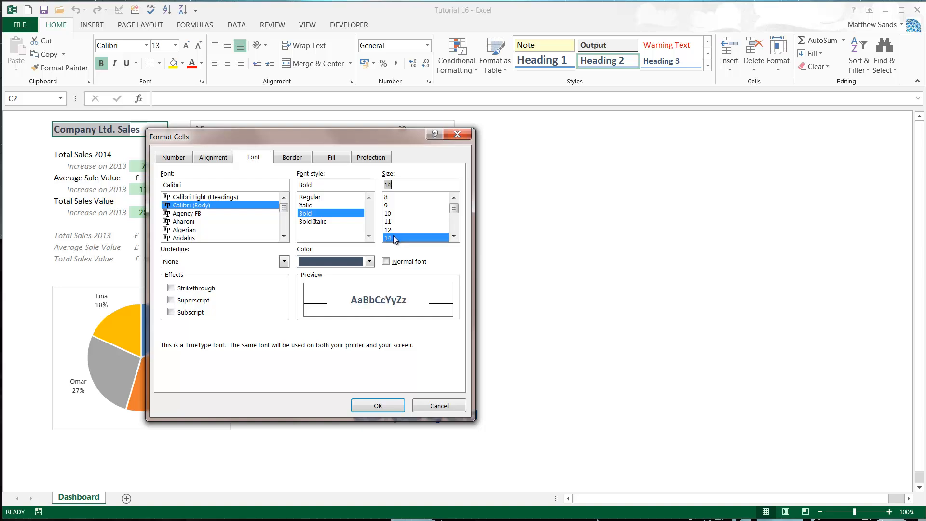
click(292, 158)
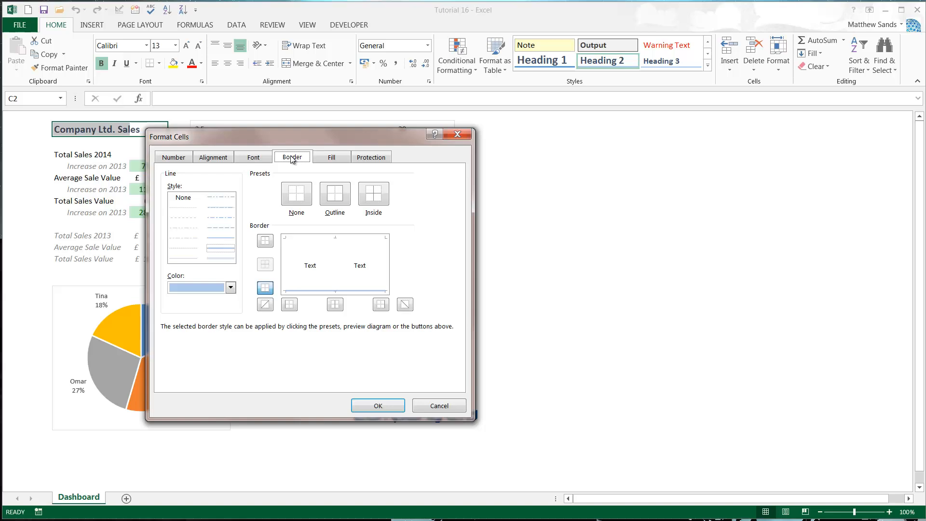
mouse_move(276, 259)
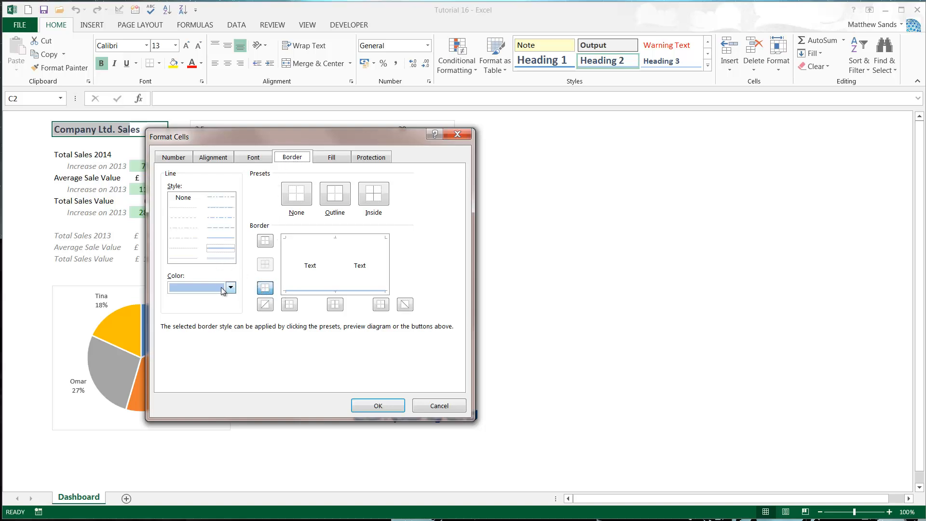
- Add a dark blue bottom border and an orange top border to the title
click(230, 288)
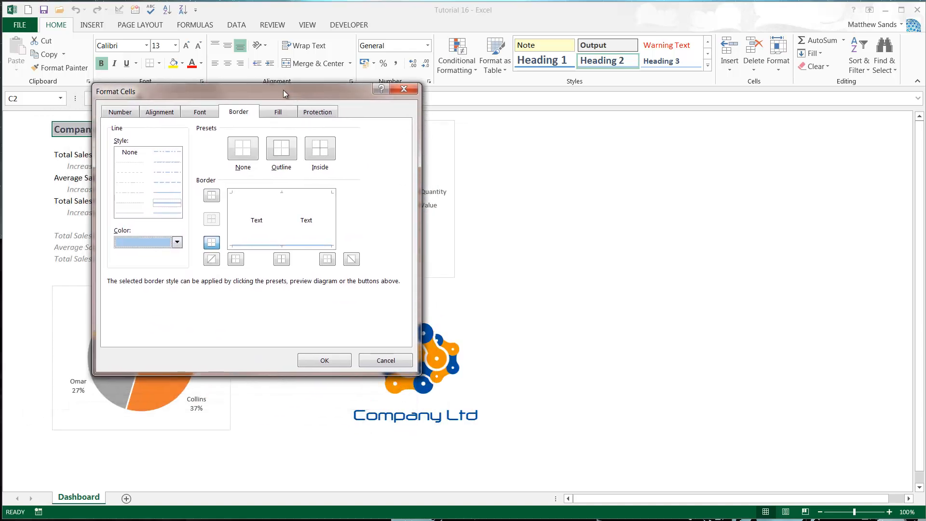
drag(284, 92, 263, 81)
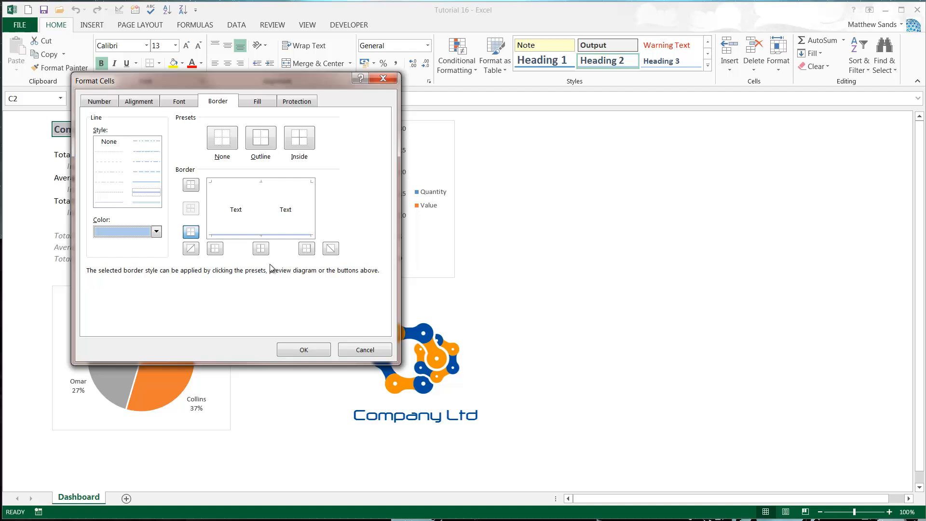
click(156, 231)
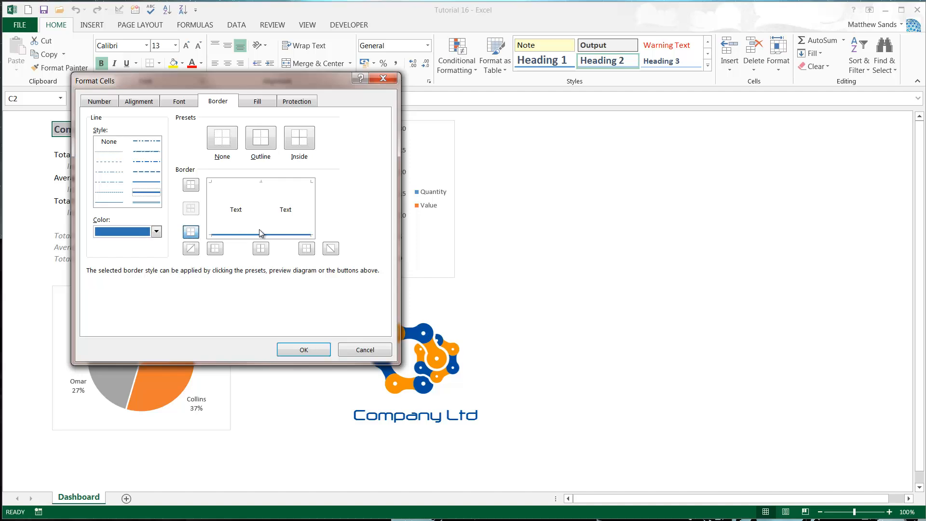
click(156, 231)
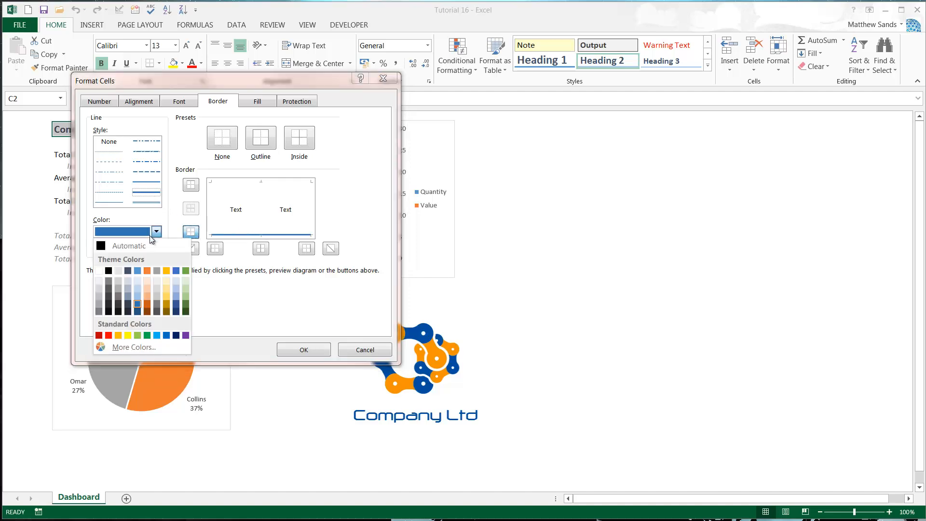
click(137, 305)
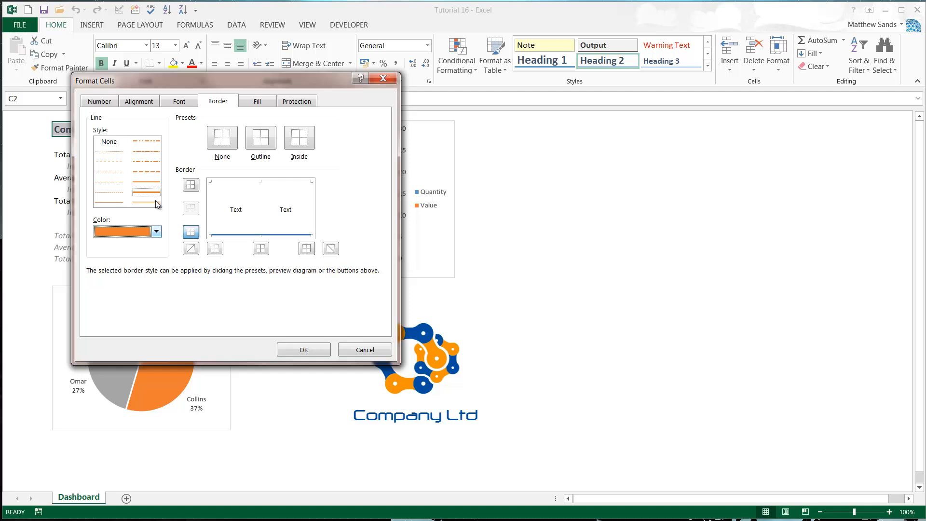
click(191, 185)
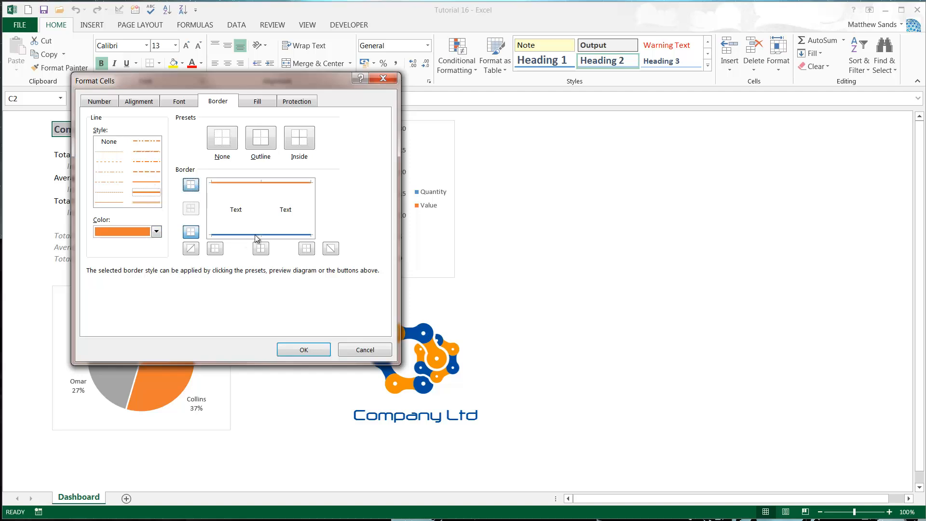
click(256, 100)
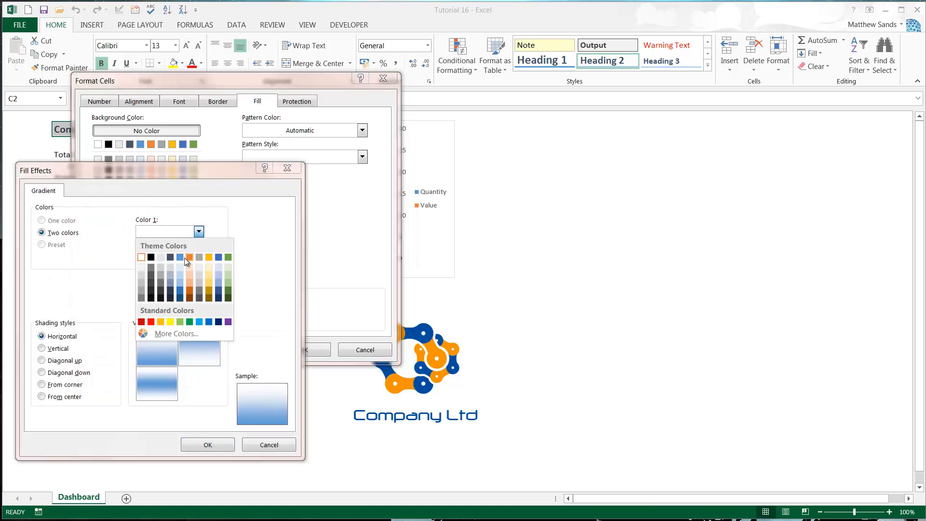
- Fill the title with a horizontal light orange to light blue gradient
click(189, 257)
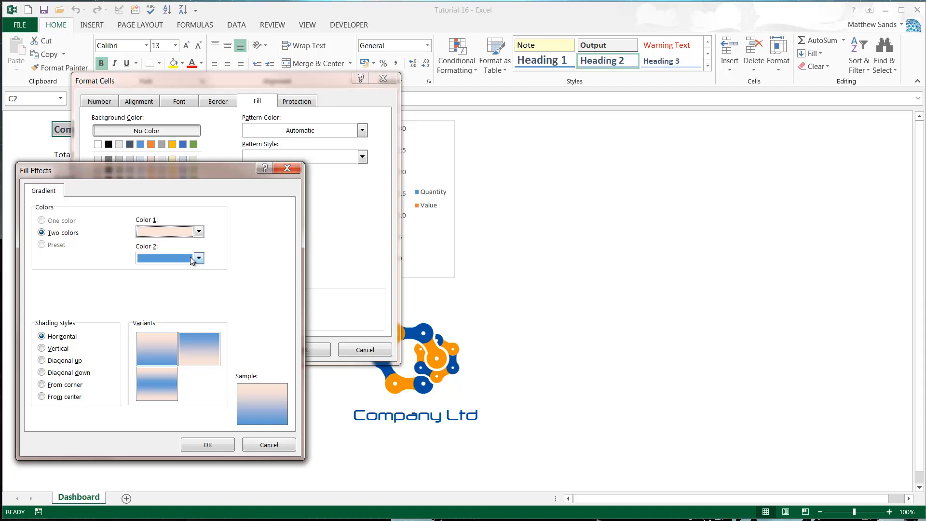
click(198, 258)
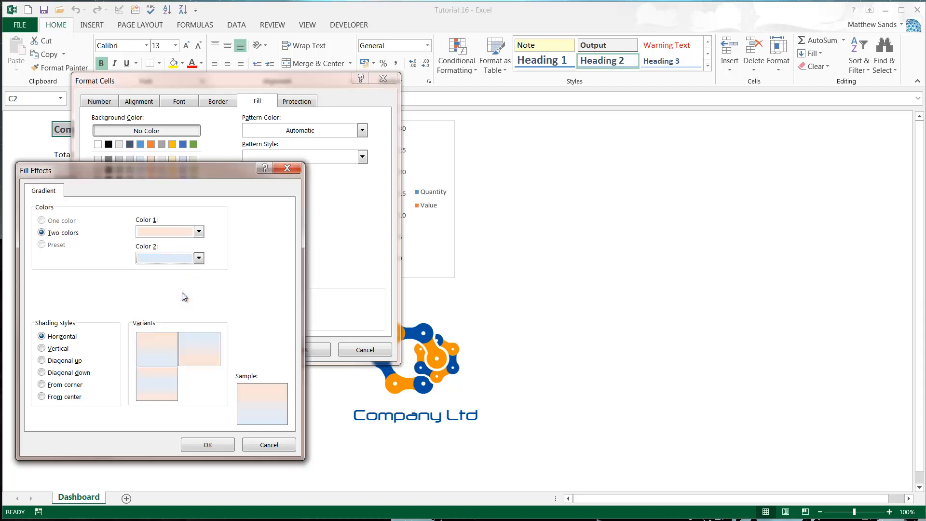
click(42, 396)
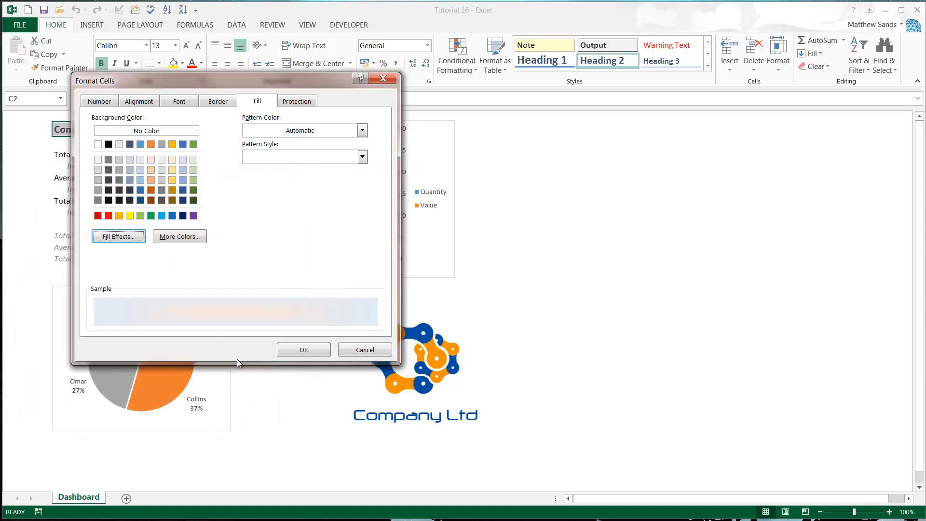
click(365, 350)
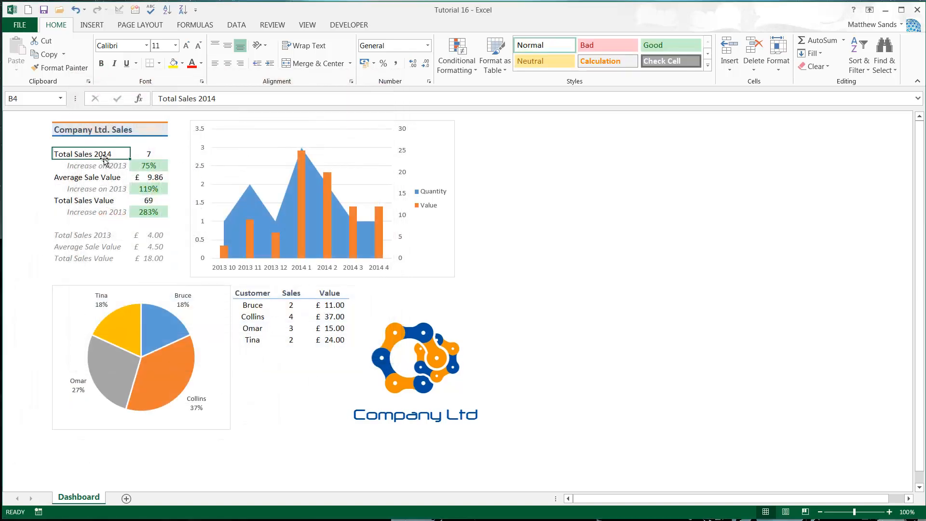
- Select title cell B2 and expand the Cell Styles gallery
click(91, 129)
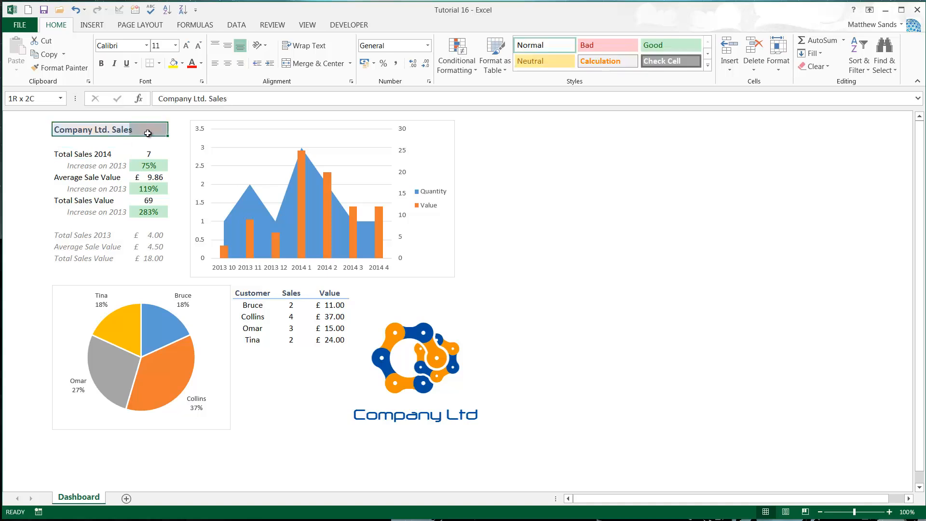
click(82, 153)
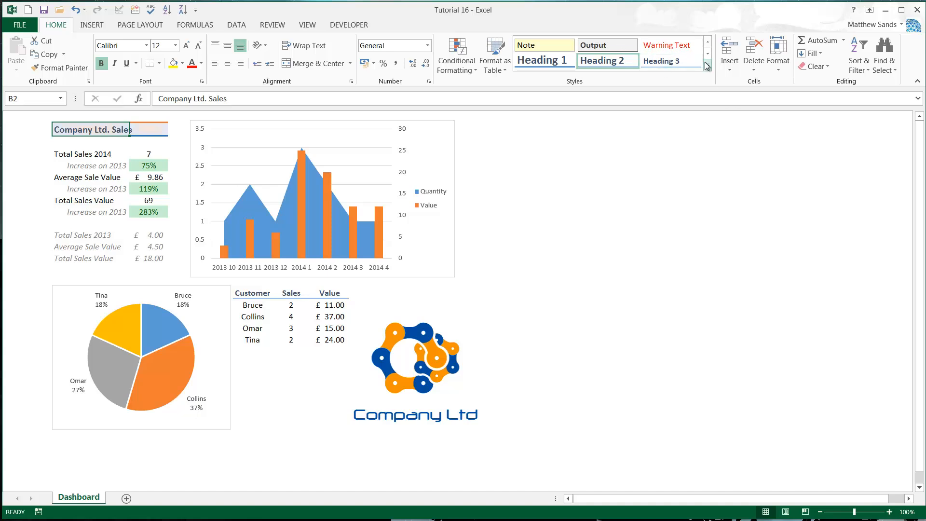
click(706, 66)
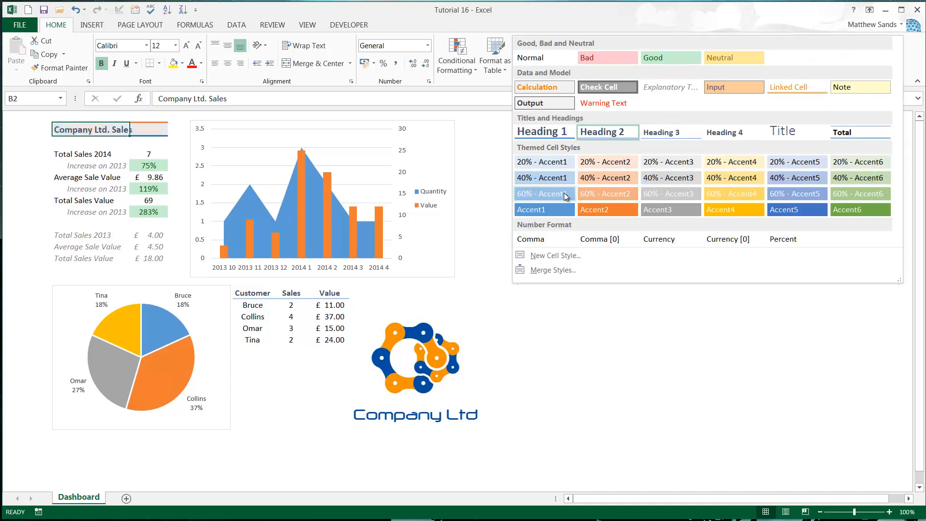
mouse_move(461, 129)
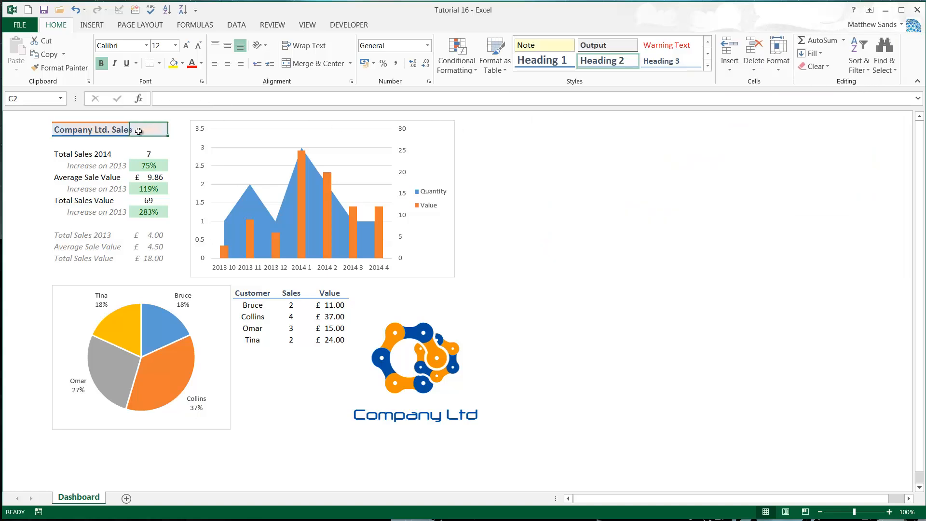
click(706, 62)
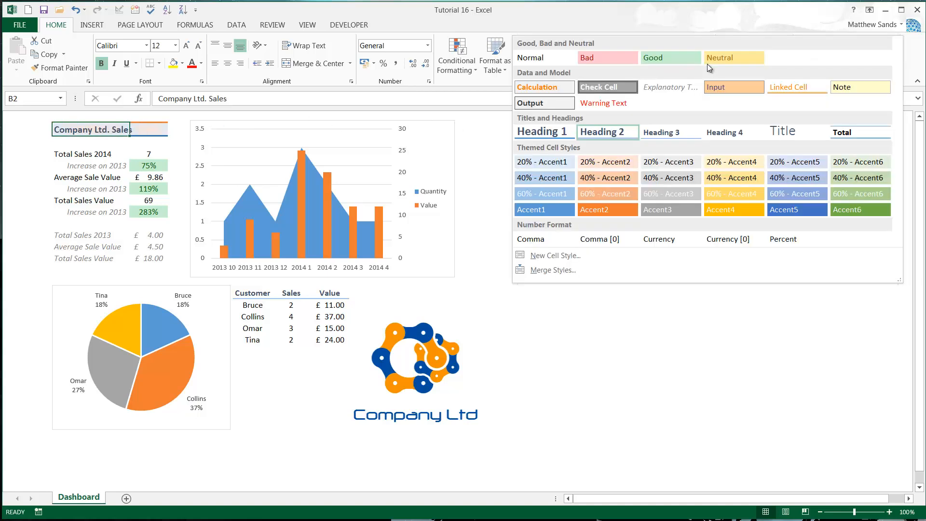
- Start a new cell style 'Style 1' and review its font formatting
click(555, 255)
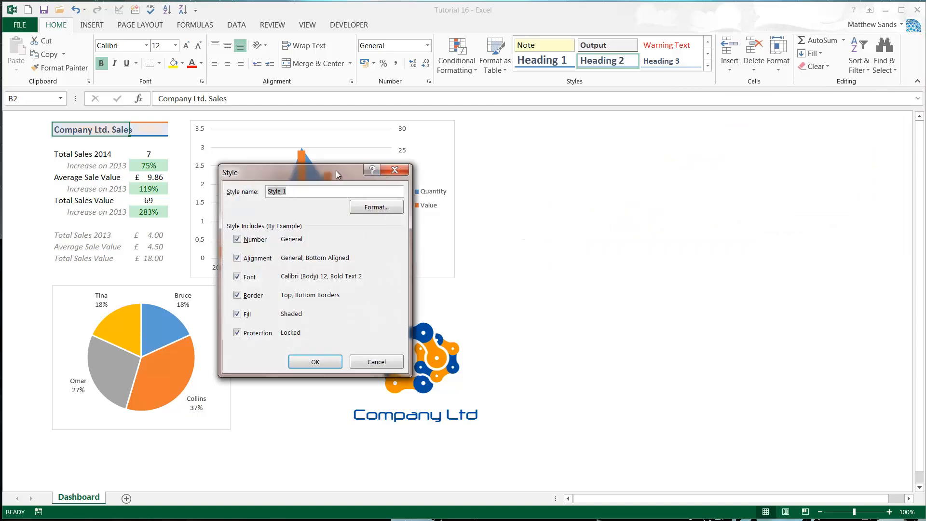
drag(315, 173, 265, 148)
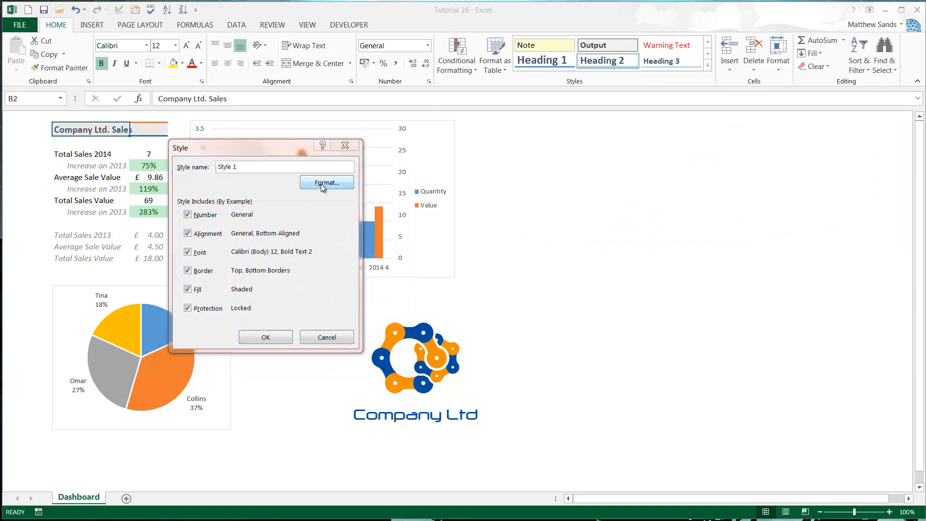
click(326, 182)
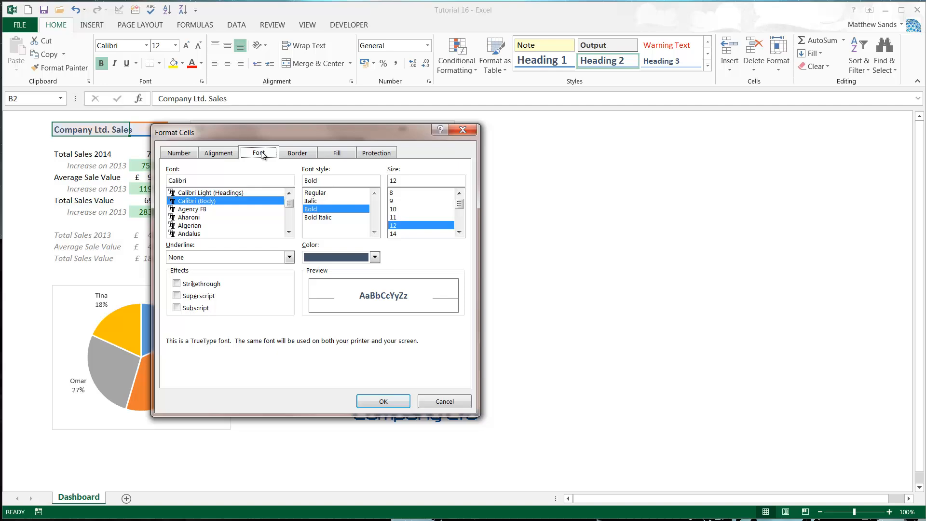
click(179, 153)
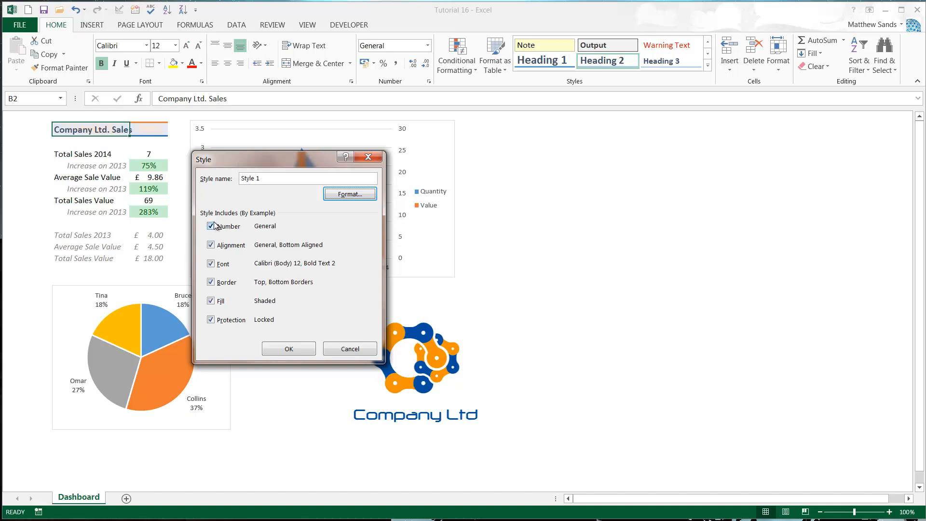
- Exclude number, alignment and protection settings from Style 1
click(210, 226)
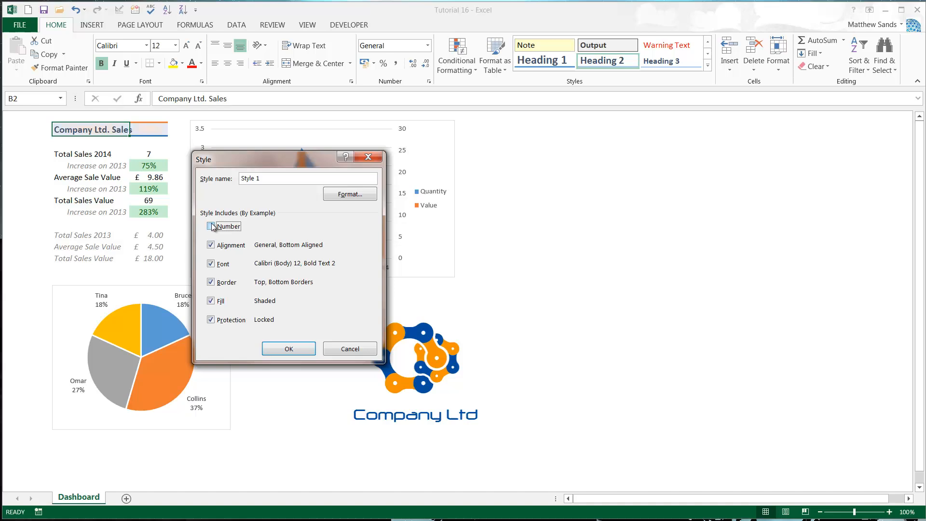
click(211, 226)
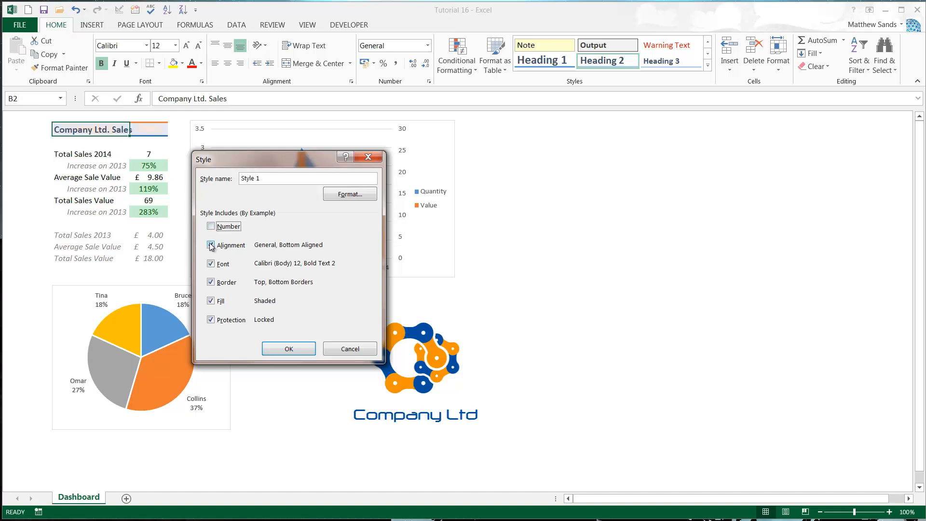
click(211, 245)
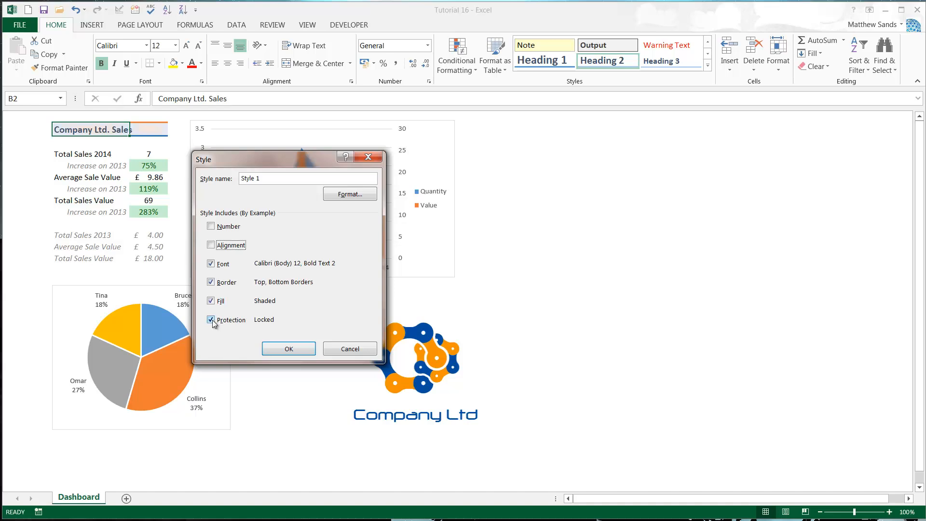
click(211, 319)
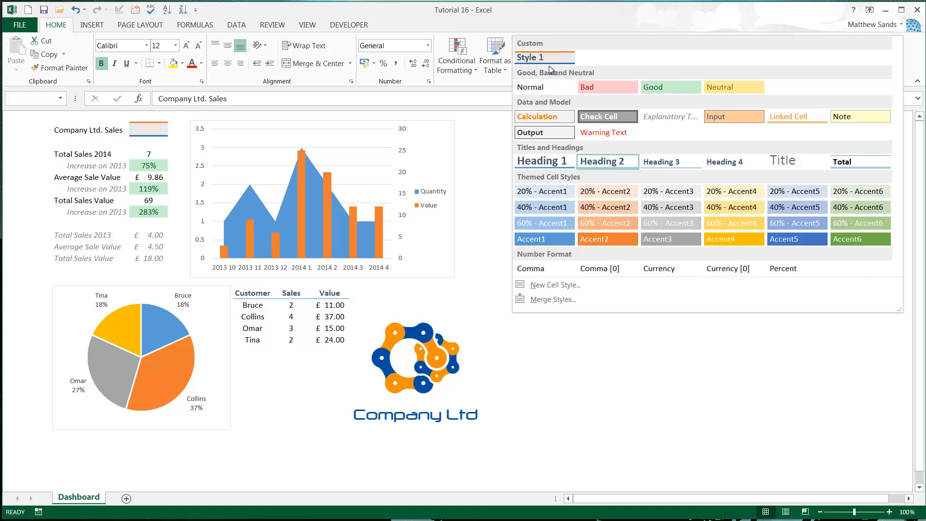
- Apply custom Style 1 to the Customer, Sales and Value headers
click(543, 57)
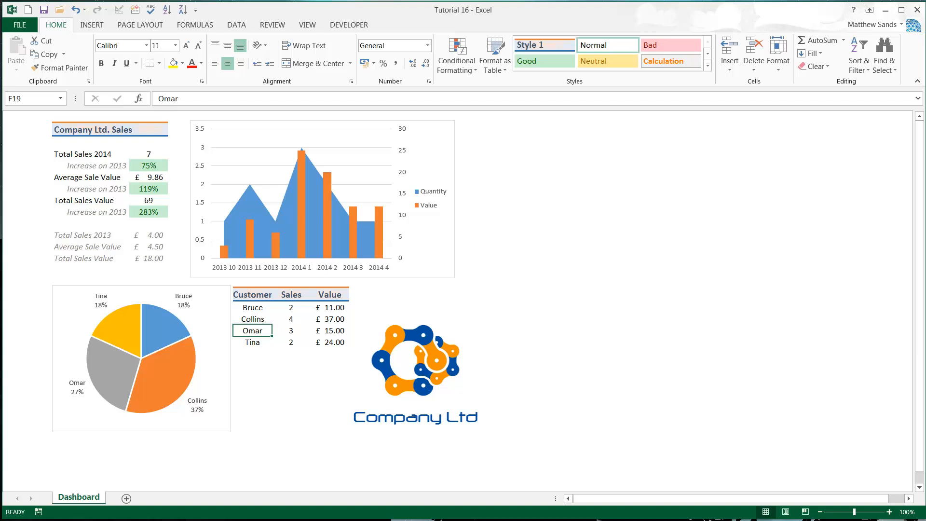
click(90, 166)
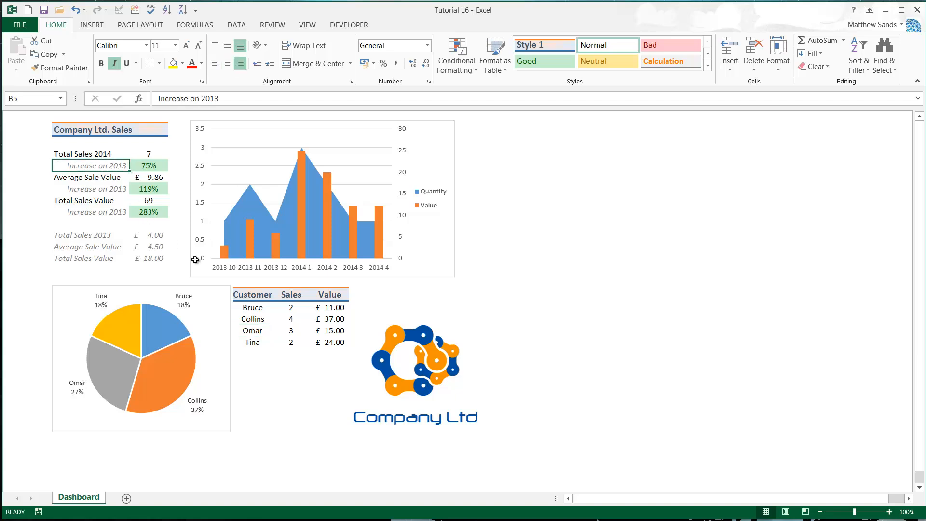
mouse_move(361, 378)
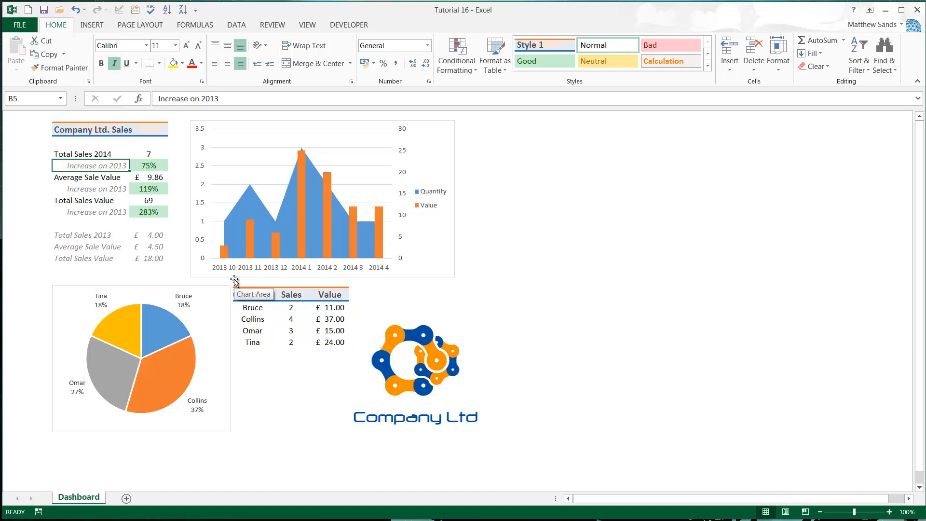
click(90, 200)
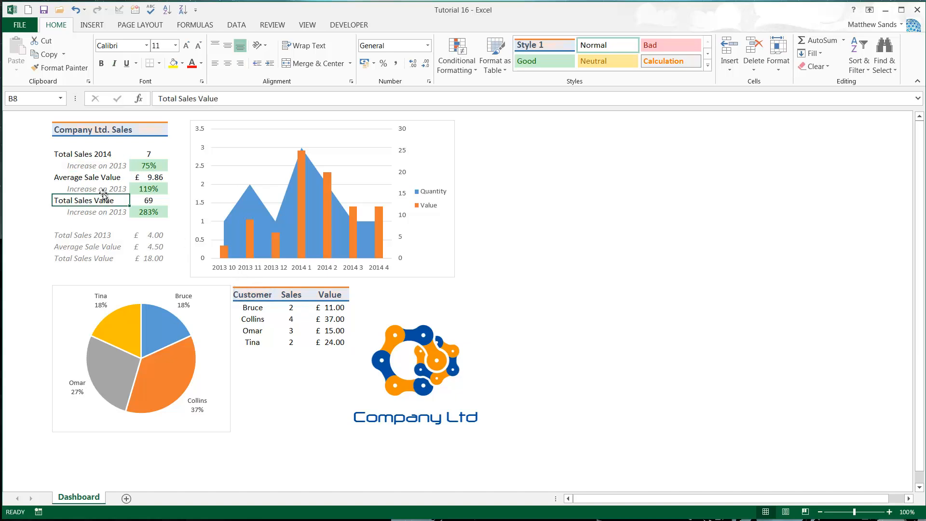
click(89, 211)
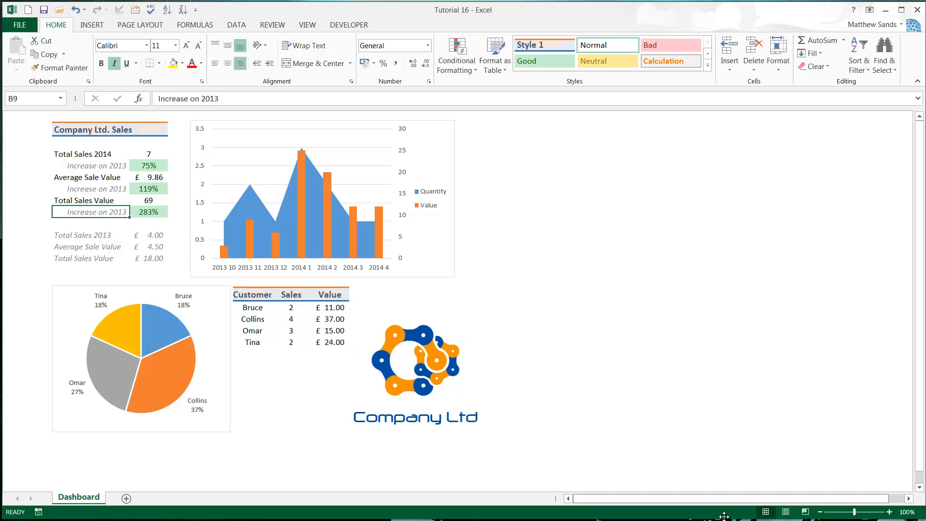